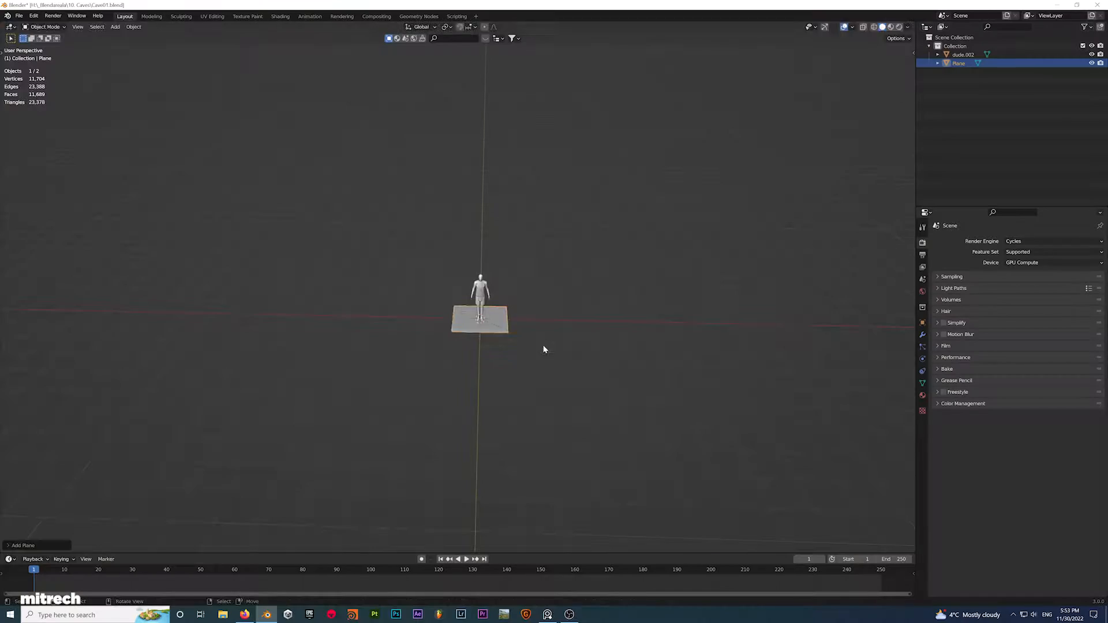
Step: Scale up the ground plane, then add a second plane and widen it along X for the arch wall
key(Tab)
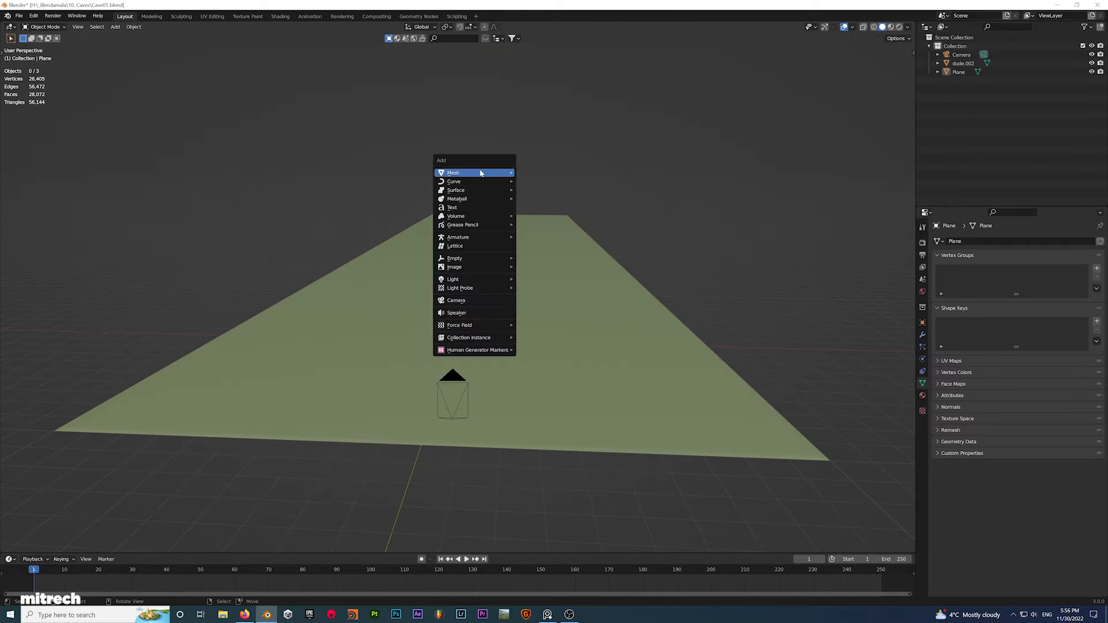
click(453, 173)
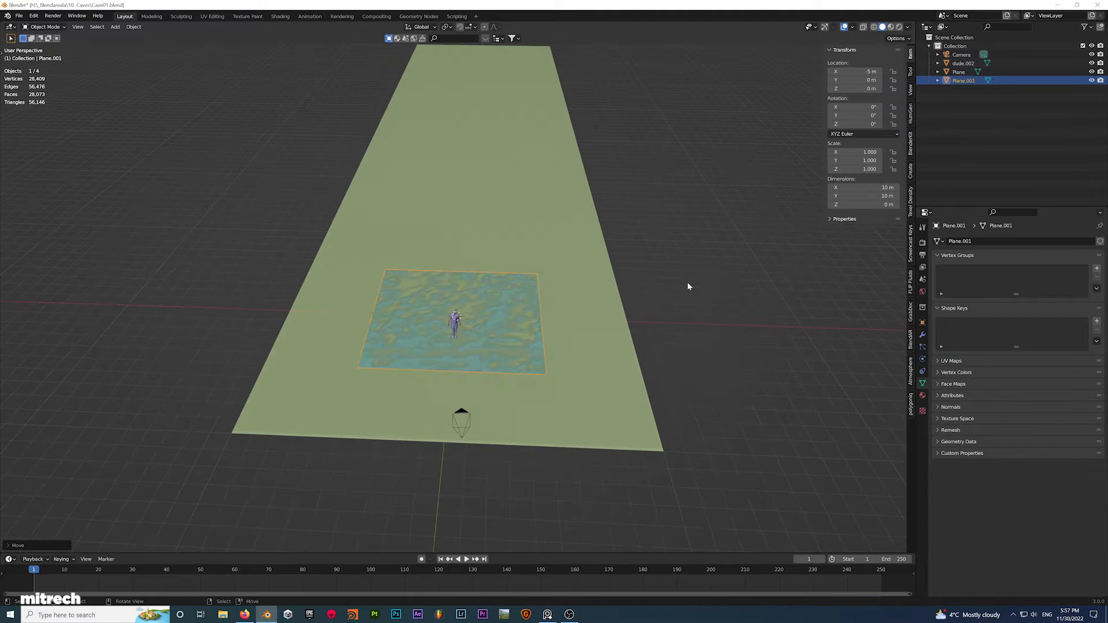
key(Tab)
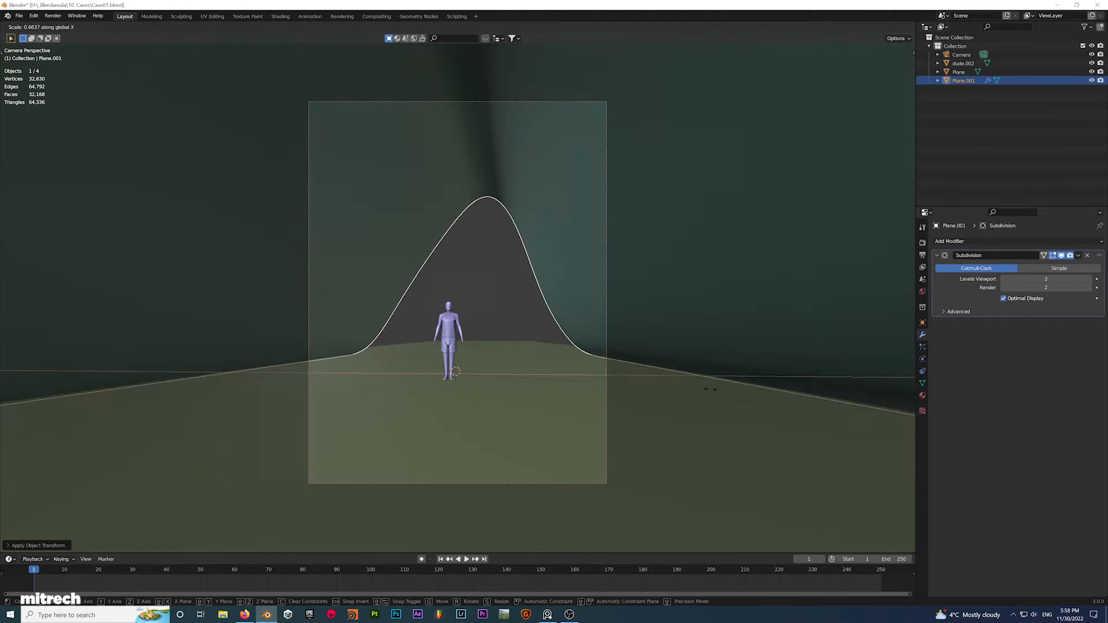
Step: Sculpt the wall and ground planes with Clay brushes into a rounded arch enclosing the figure
click(180, 16)
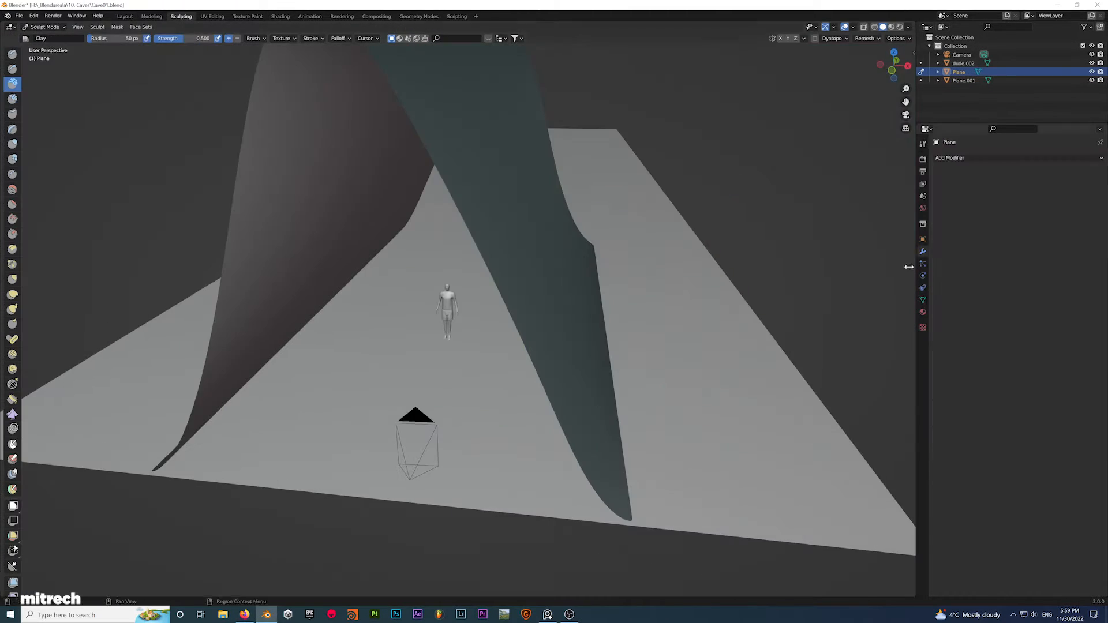
click(124, 15)
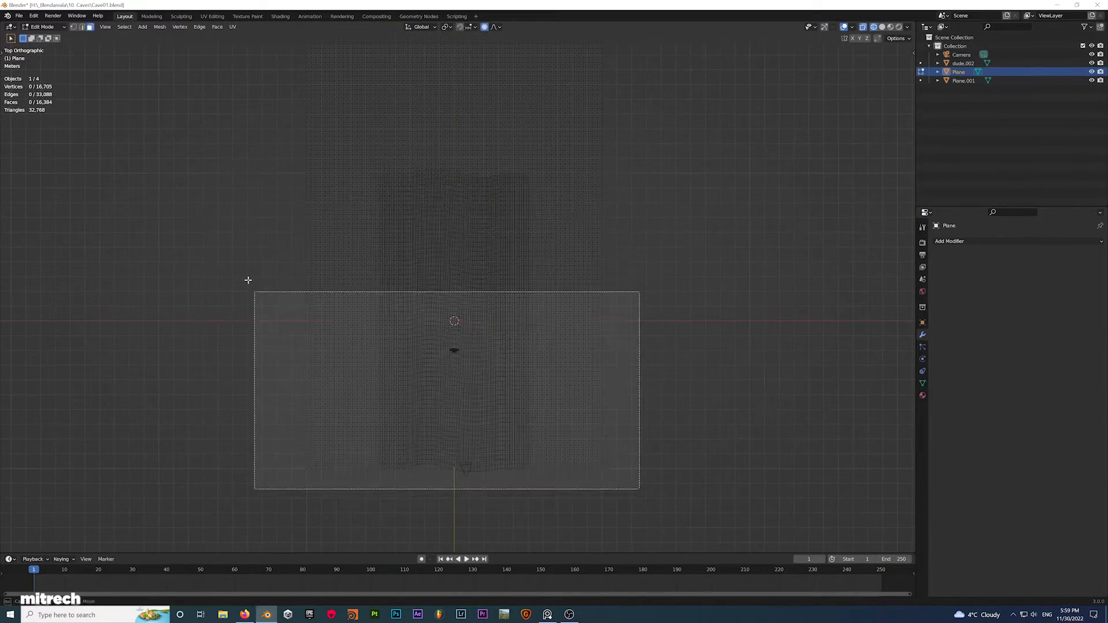
click(181, 15)
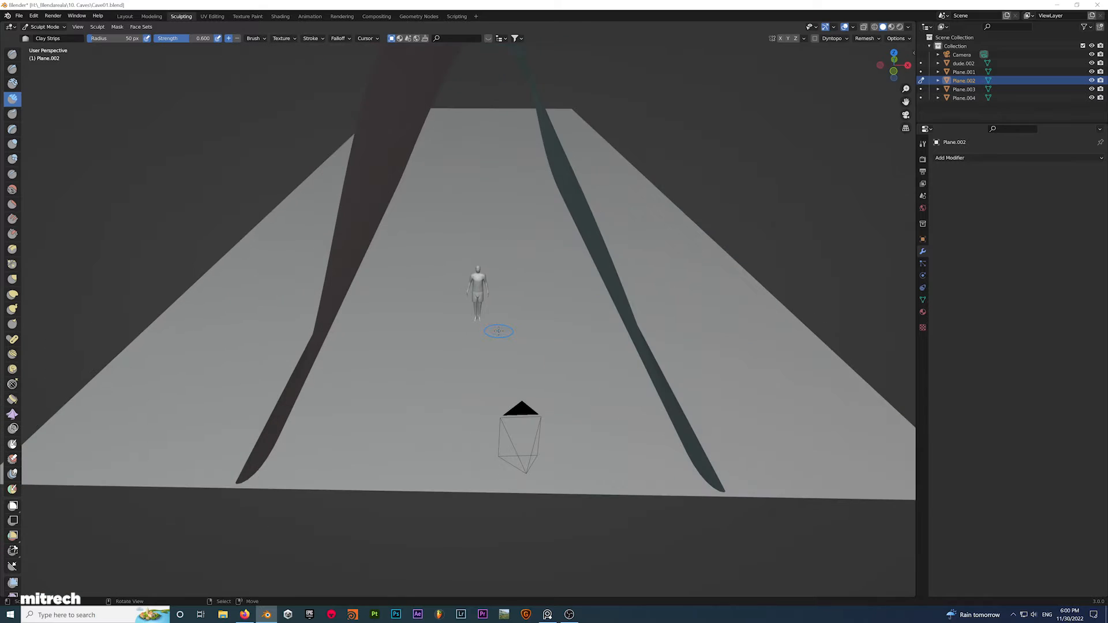
key(0)
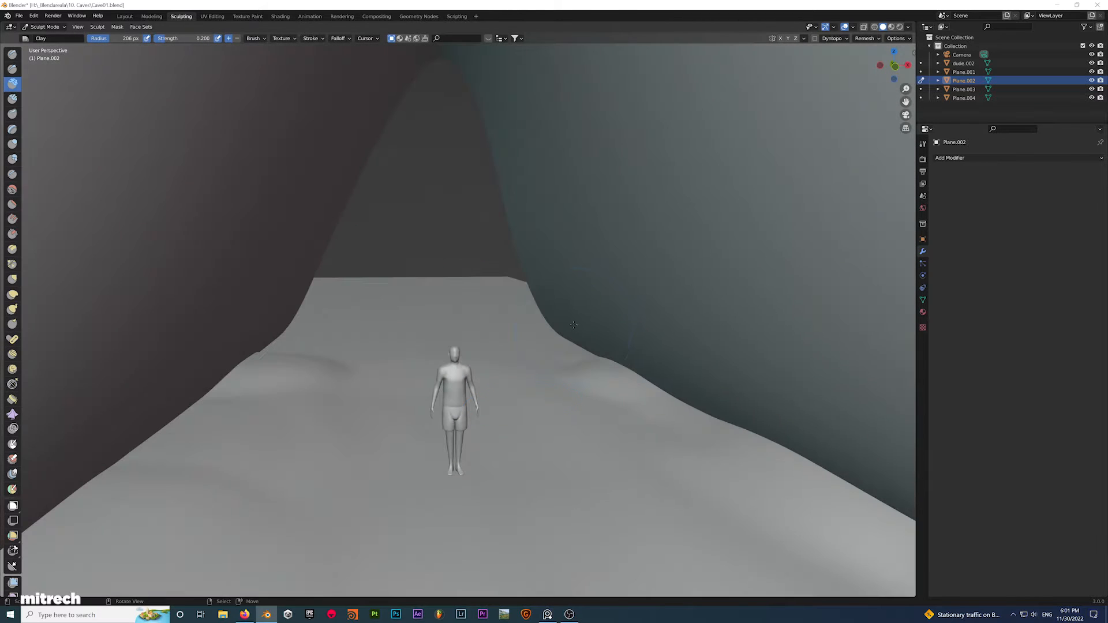
drag(573, 324, 673, 384)
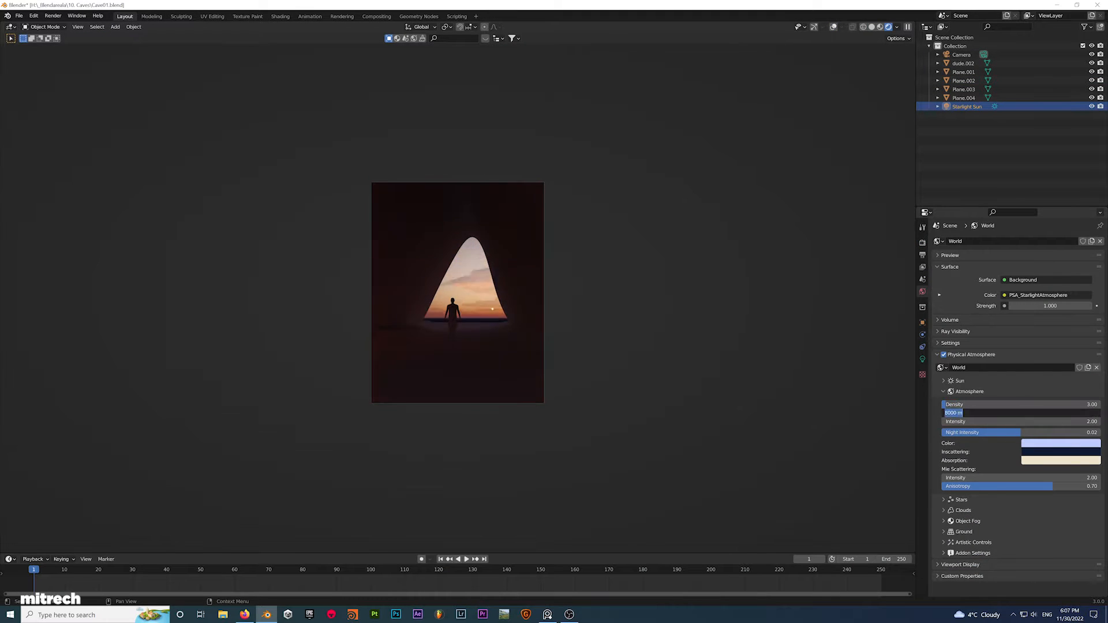
Step: Rotate the atmosphere sun, add Clay Strips rock detail, and raise world strength to 2.0
click(960, 381)
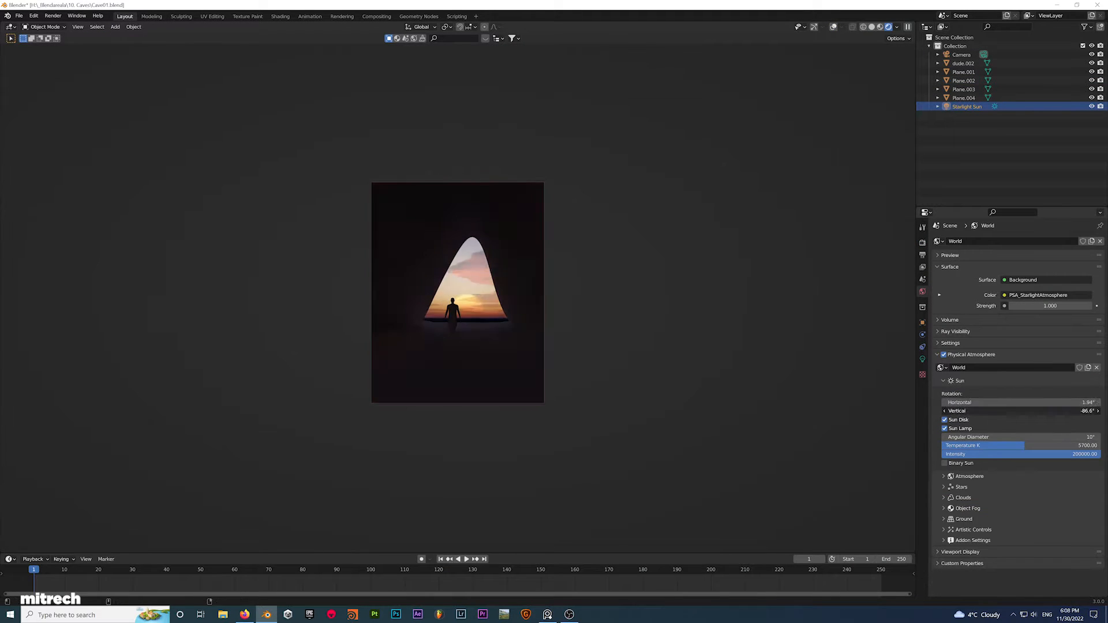
click(180, 16)
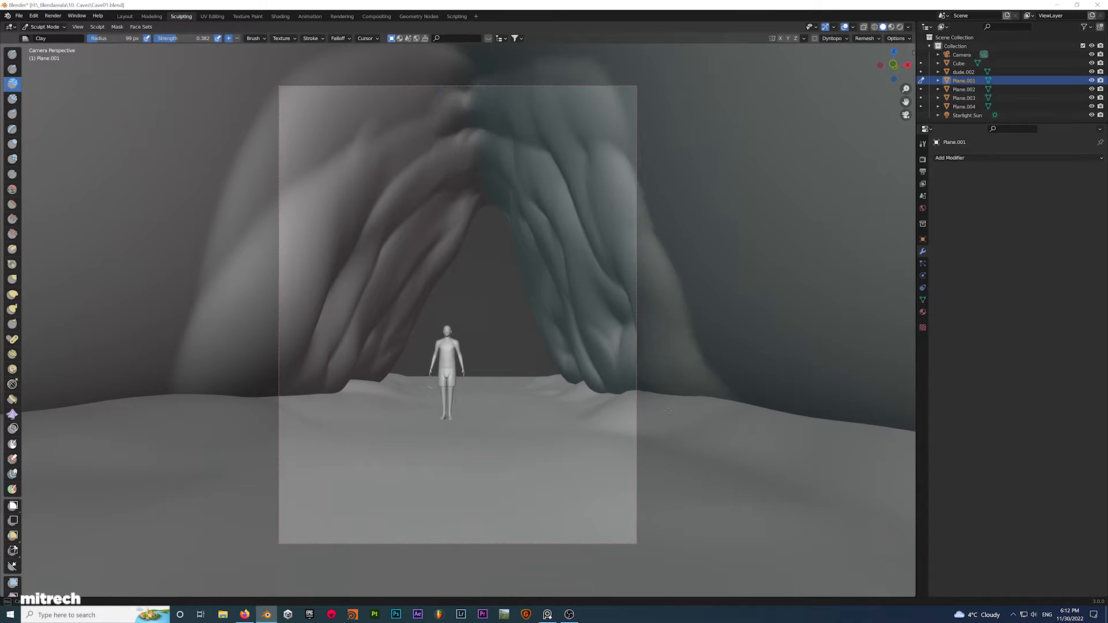
click(12, 98)
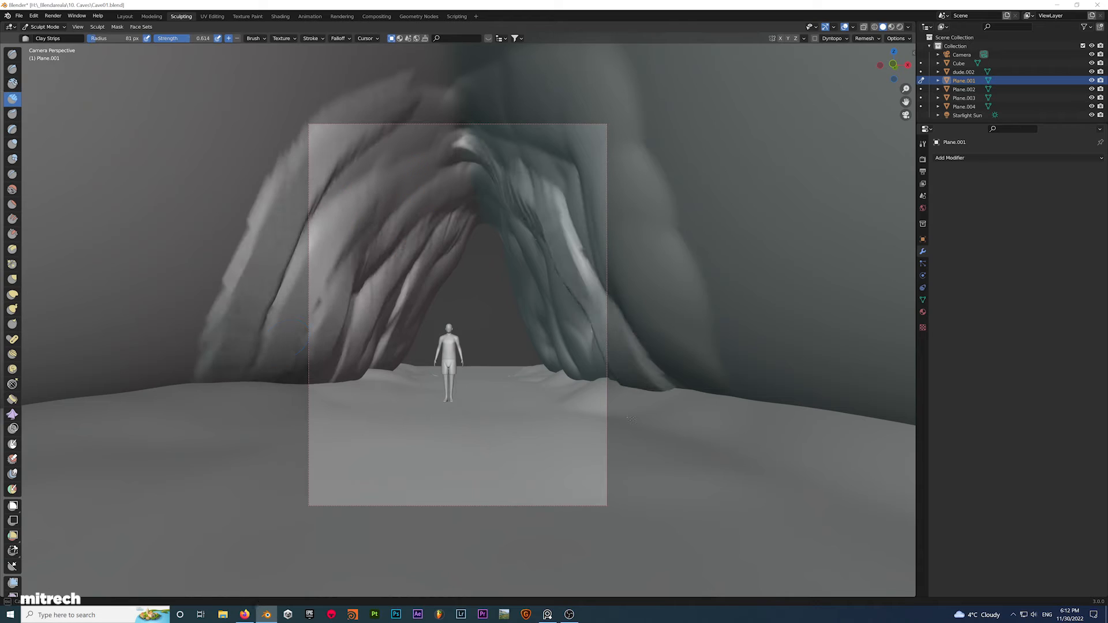
click(125, 16)
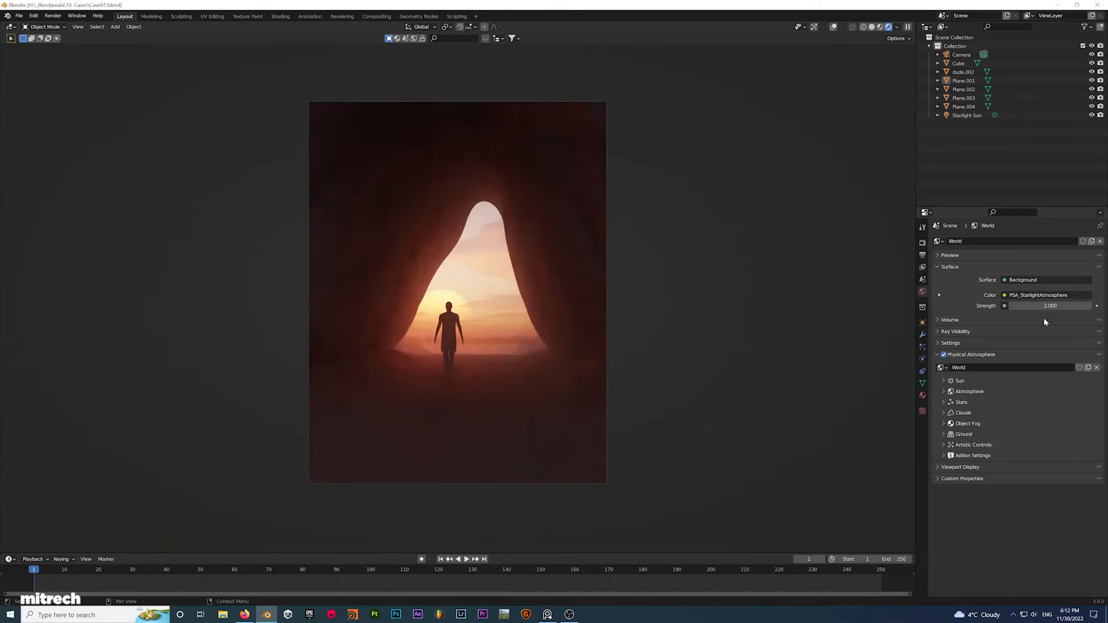
Step: Browse Surfaces > Rock > Jagged and preview the Icelandic Cracked Rock surface
click(591, 614)
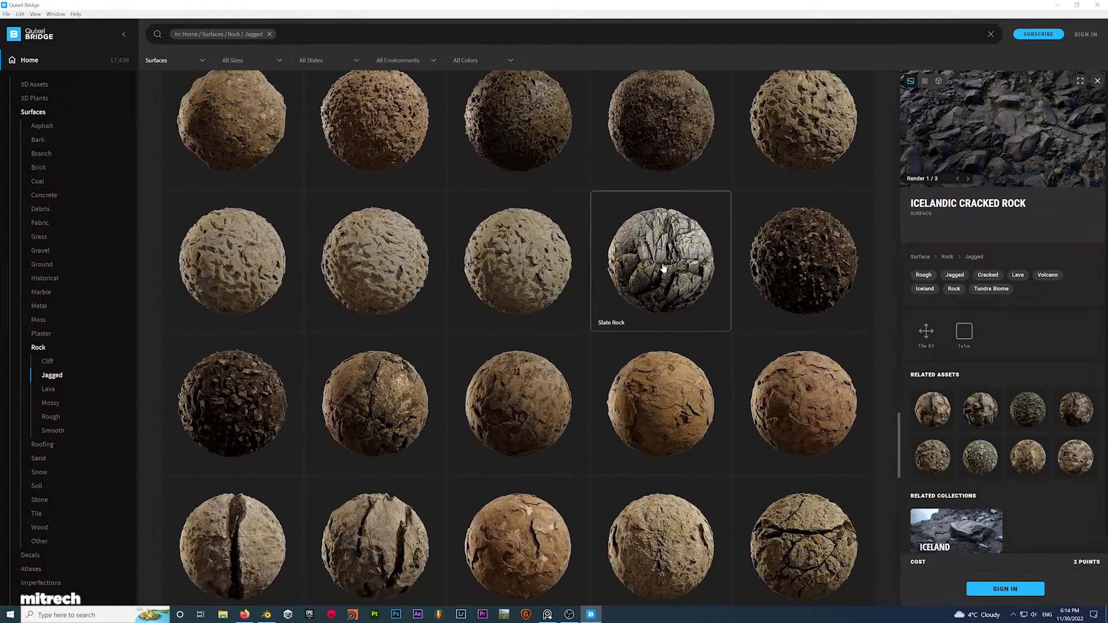
click(659, 259)
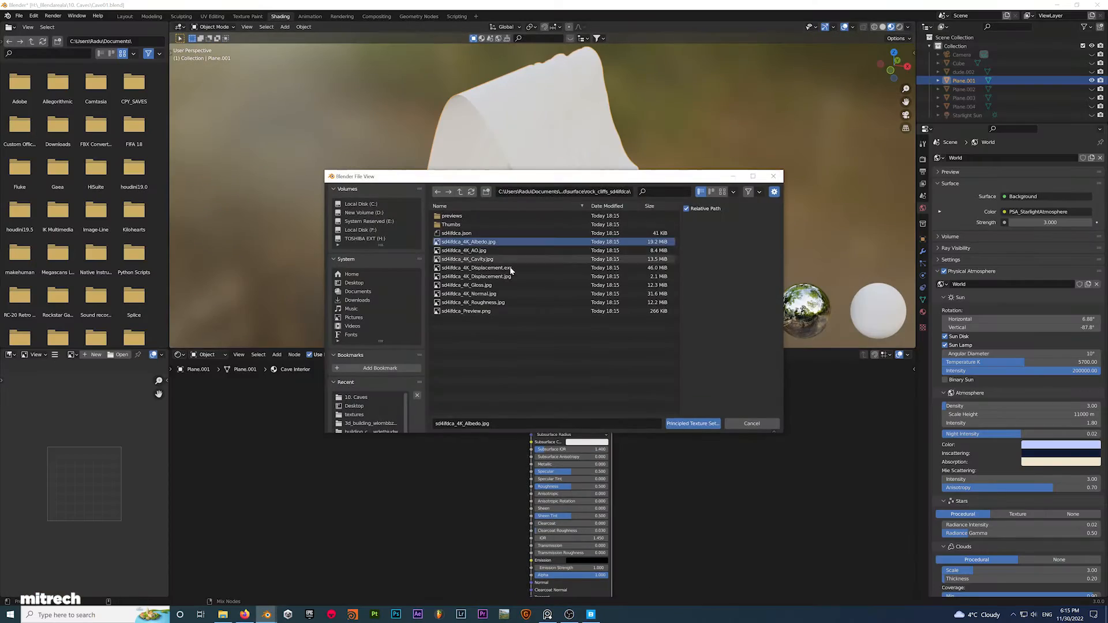
Step: Load the rock maps via Principled Texture Setup and deepen AO crevices with a ColorRamp
click(692, 423)
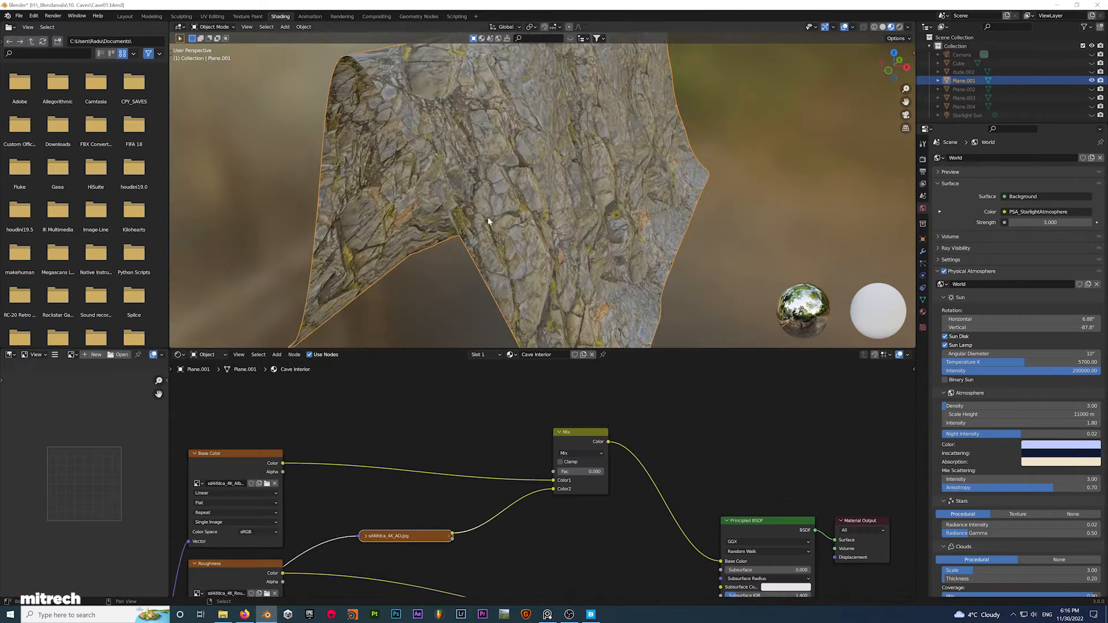
text(curve)
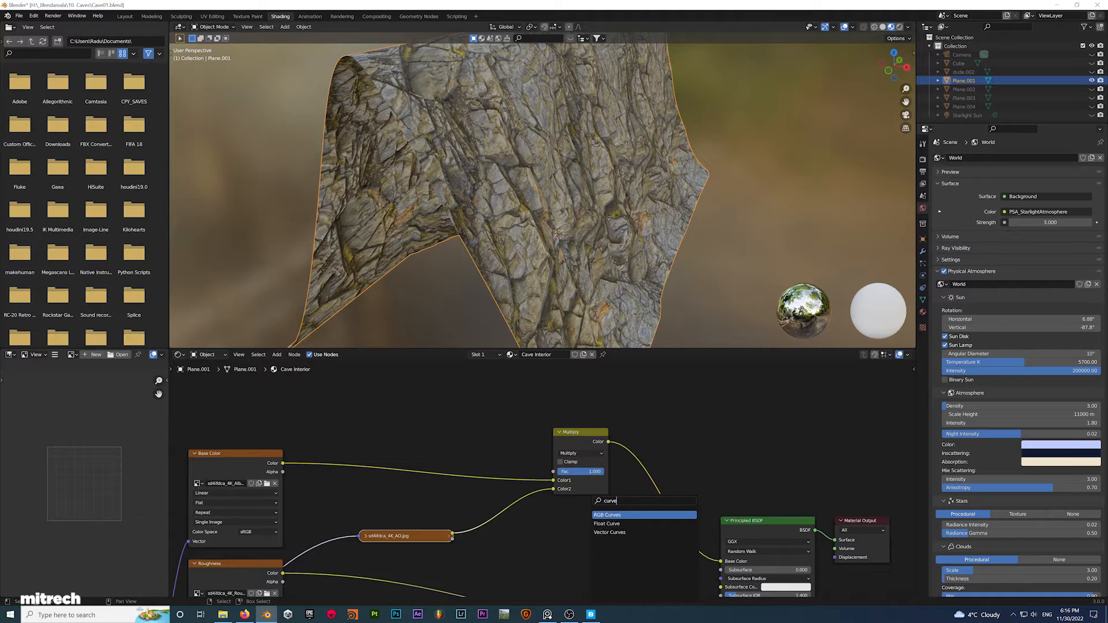
click(608, 514)
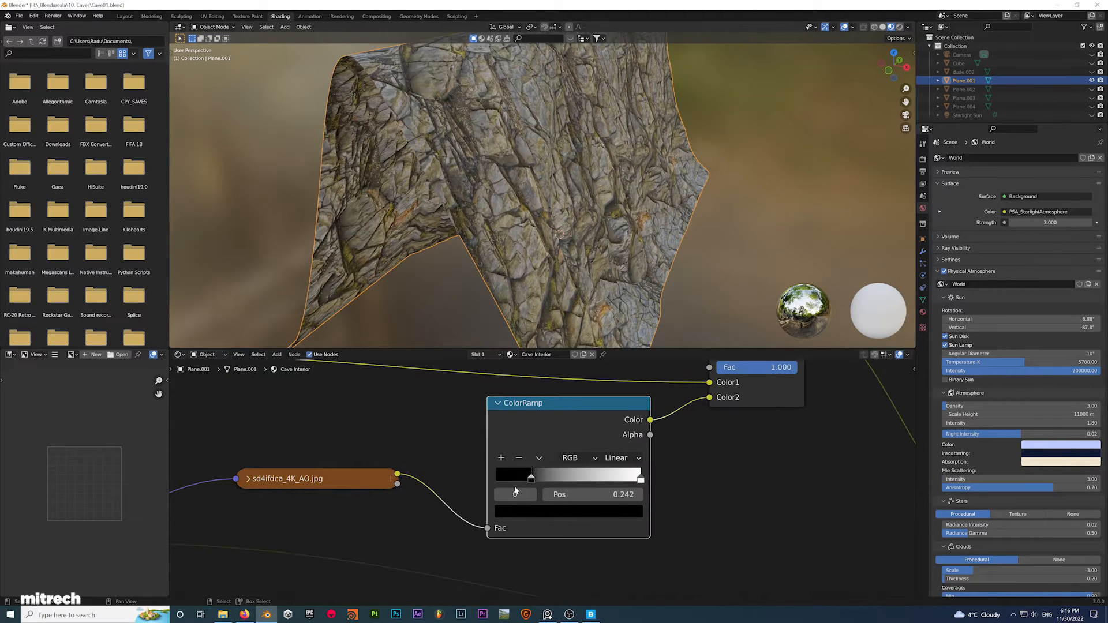
drag(532, 475, 554, 476)
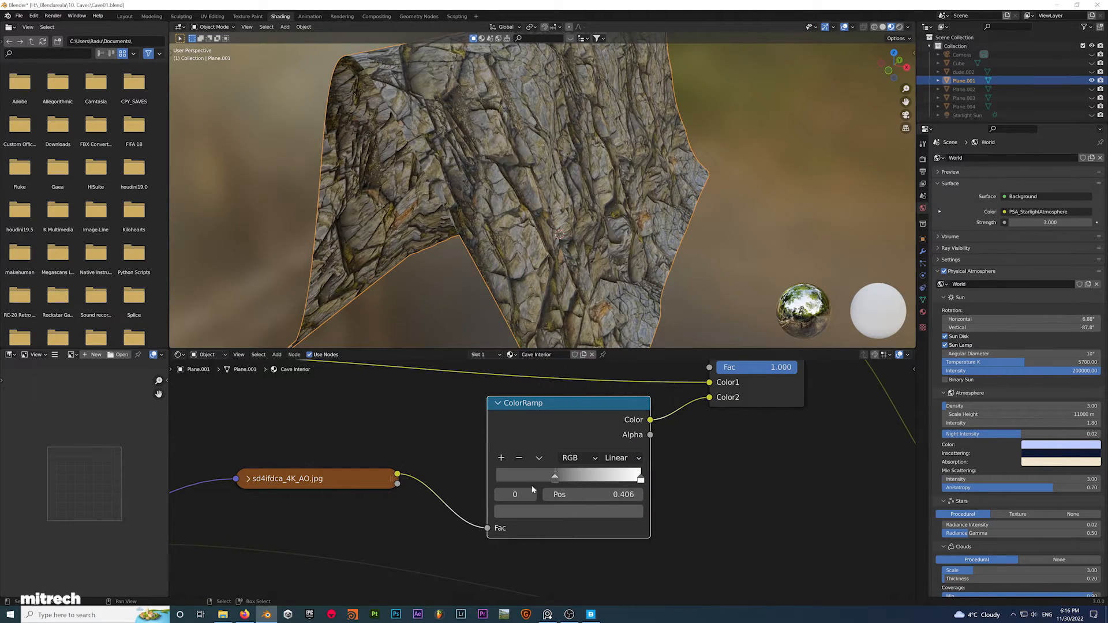
click(125, 16)
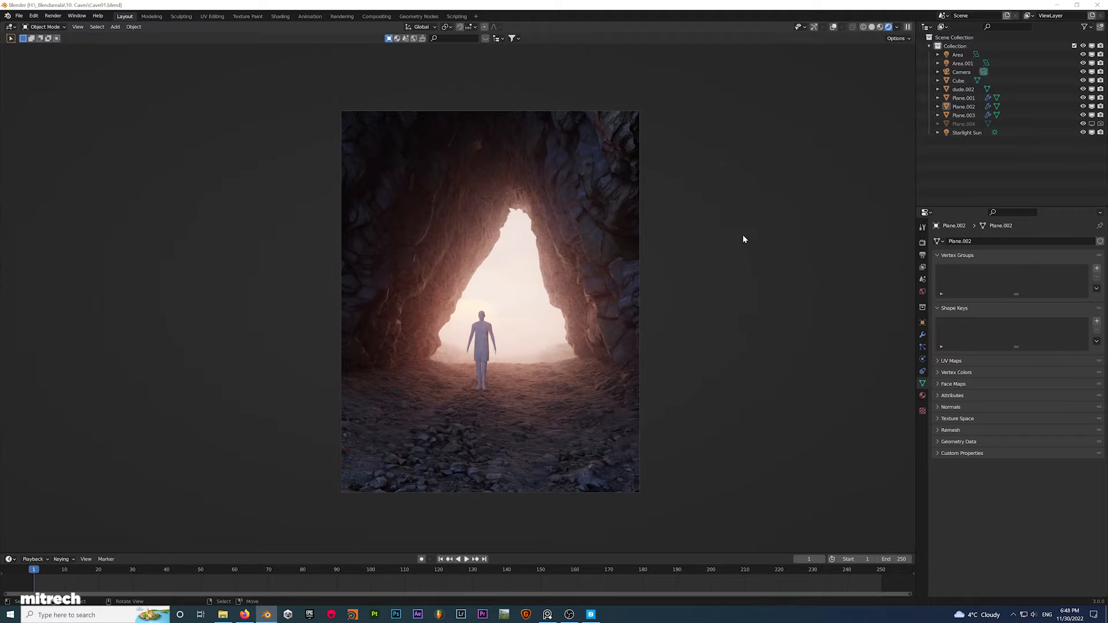
mouse_move(507, 319)
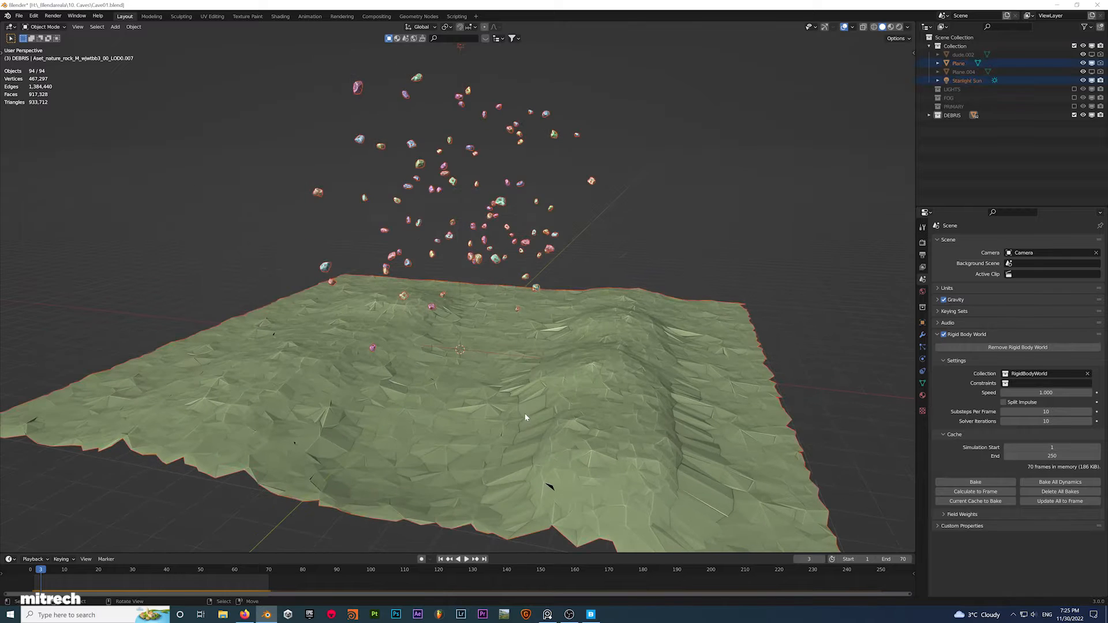
Step: Give the debris rocks and ground rigid bodies and play the fall simulation
click(458, 560)
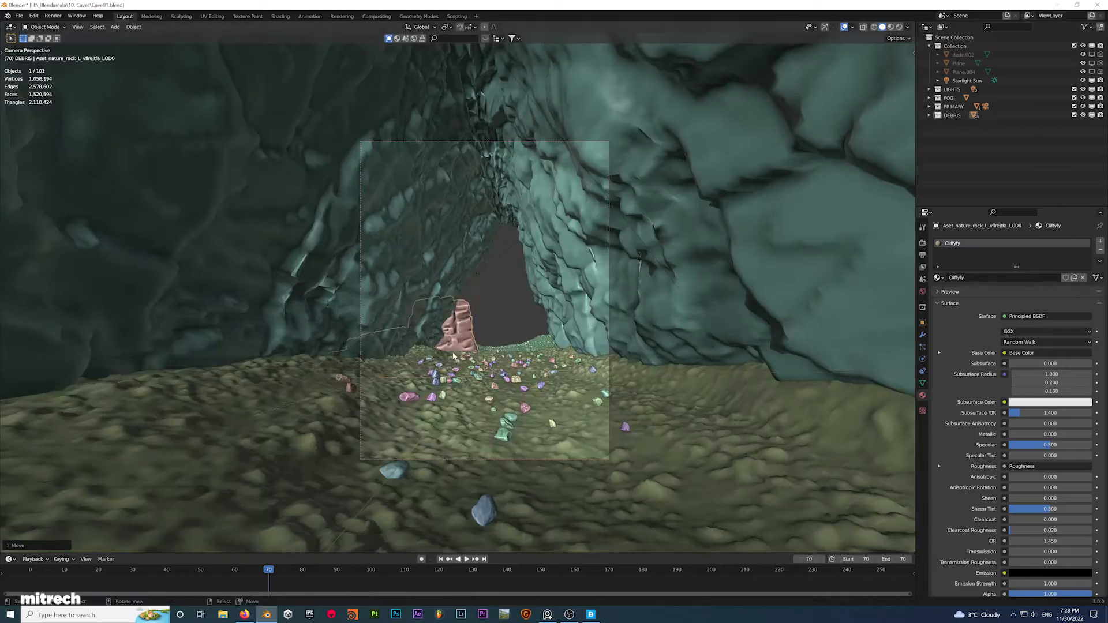
click(456, 346)
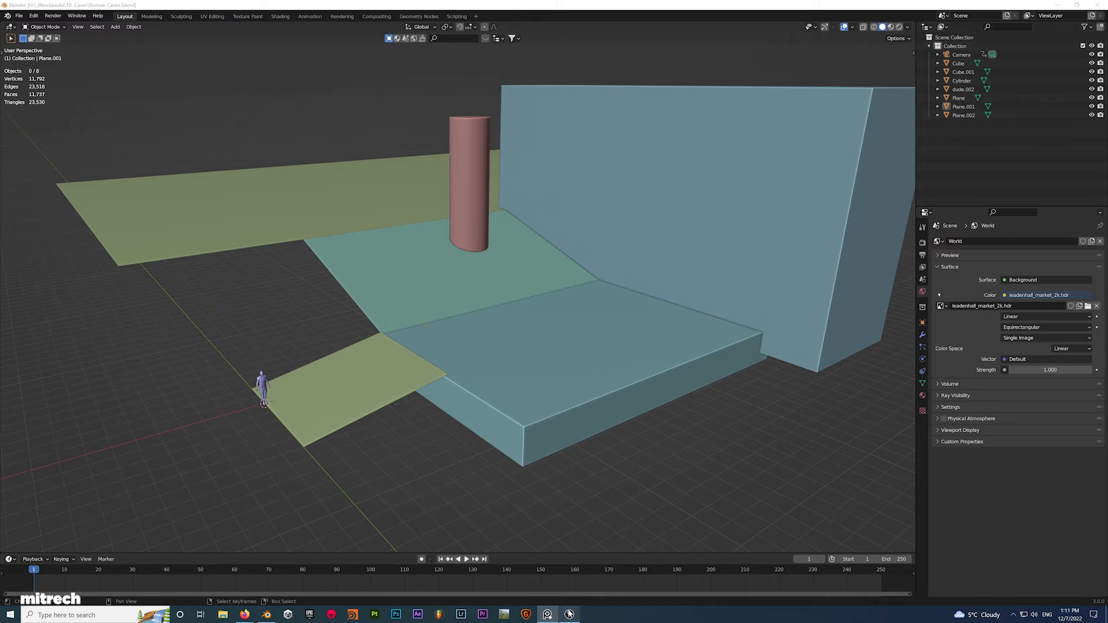
mouse_move(1021, 328)
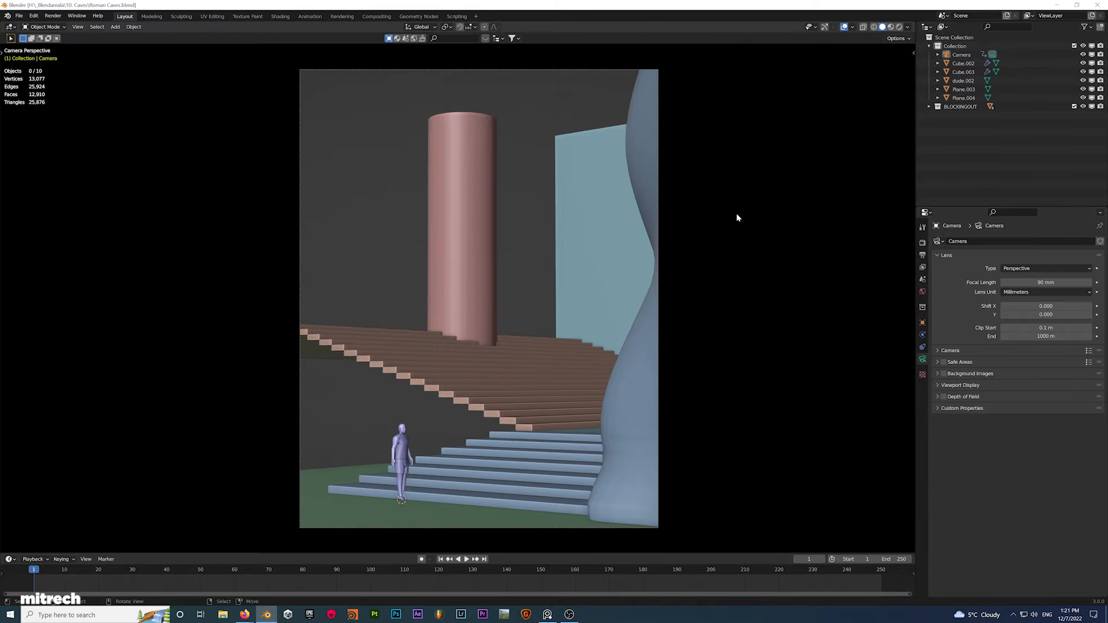
Step: Save the scene, move the column into place, isolate it and scale it into a waisted pillar
click(114, 26)
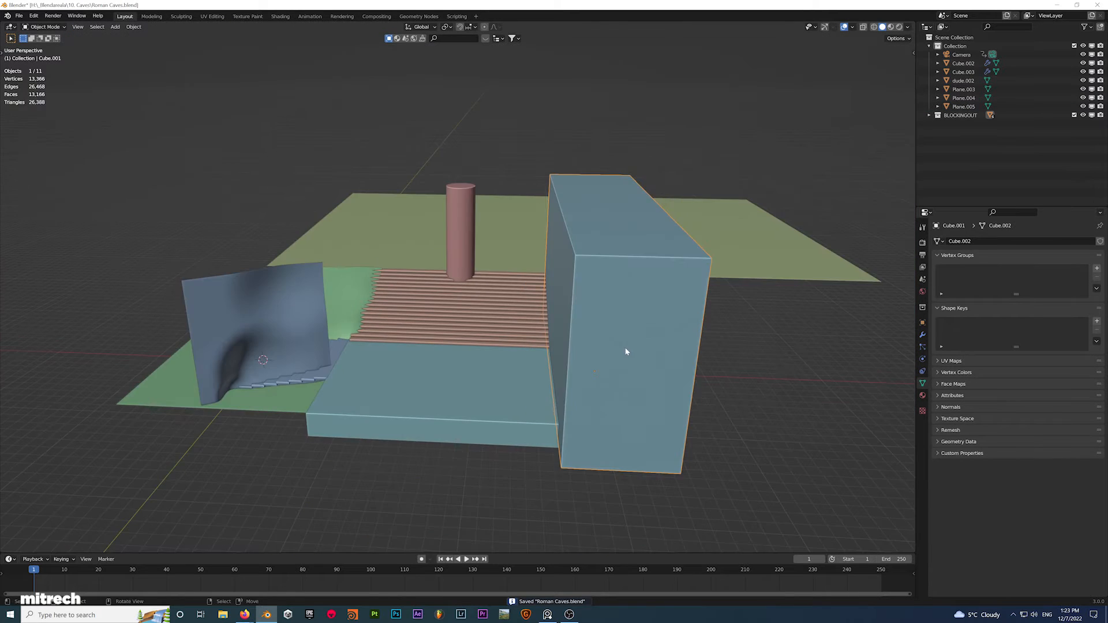
key(Tab)
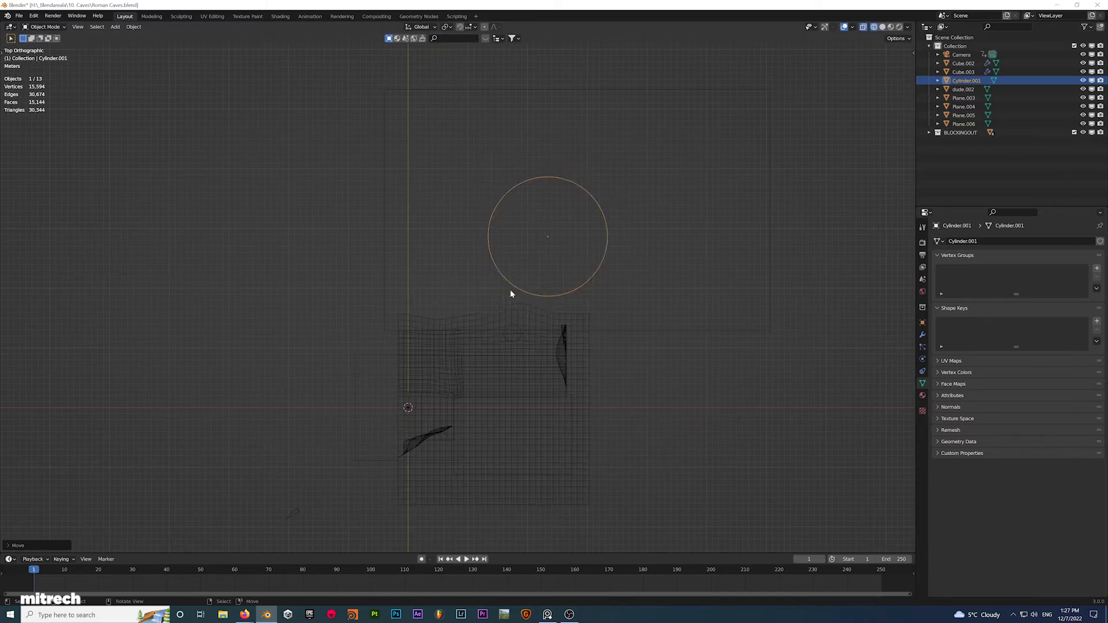
drag(512, 293, 691, 383)
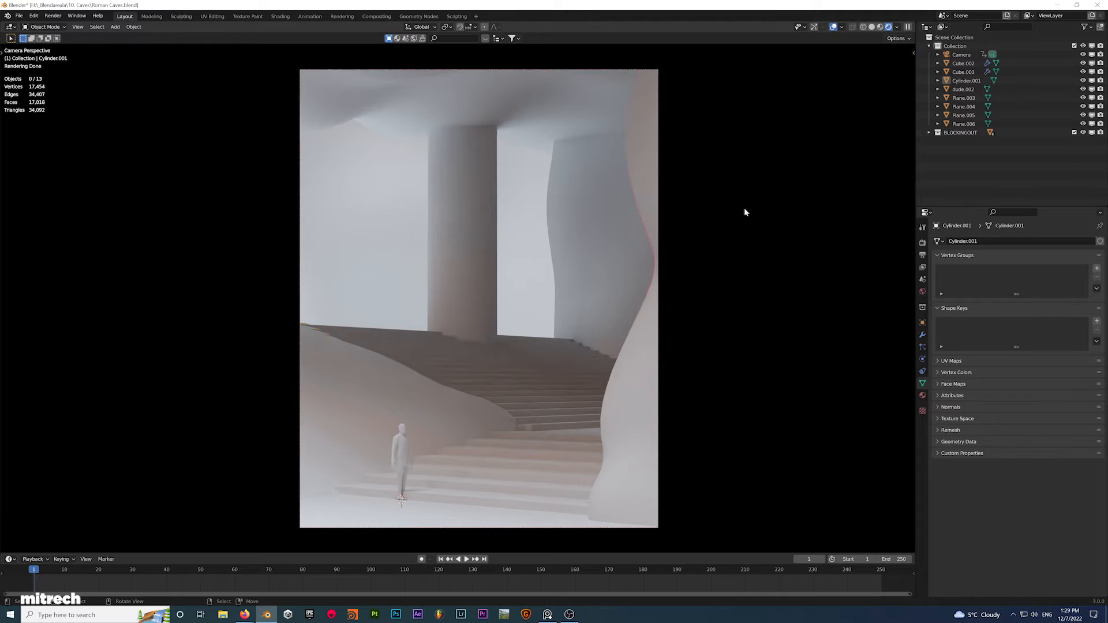
key(Tab)
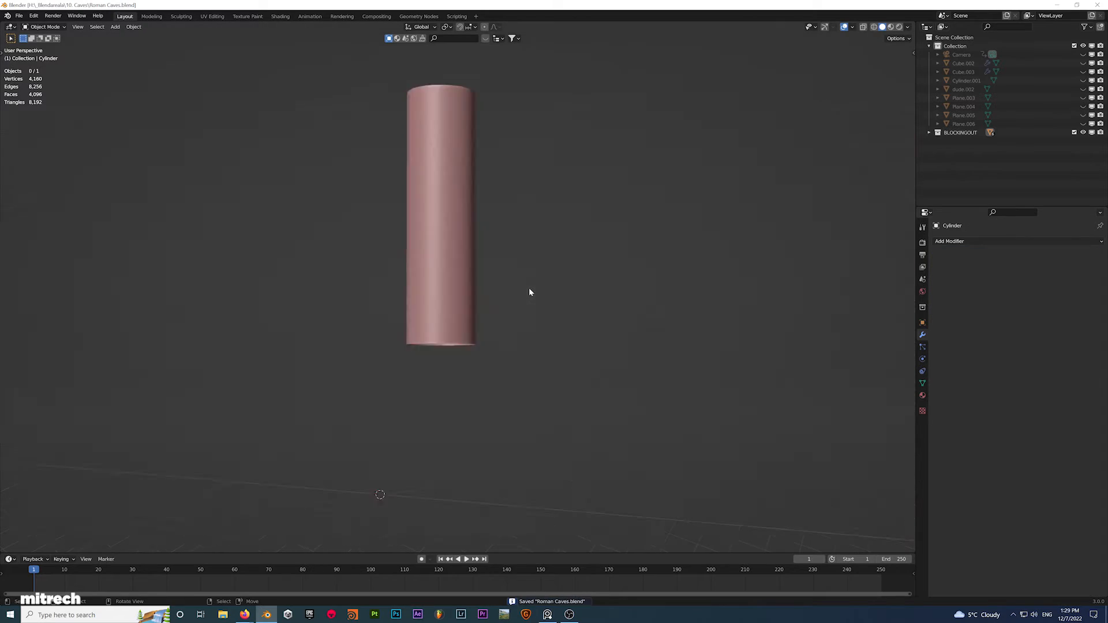
key(s)
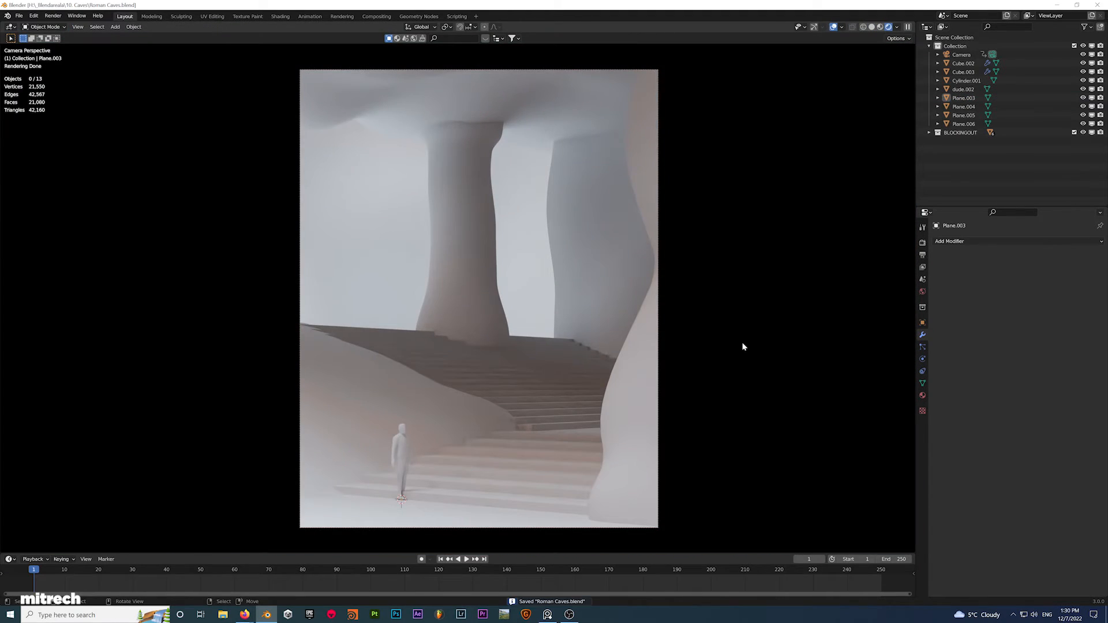
Step: Scroll through the Xeric Shrublands surfaces in the Quixel Bridge library
click(590, 614)
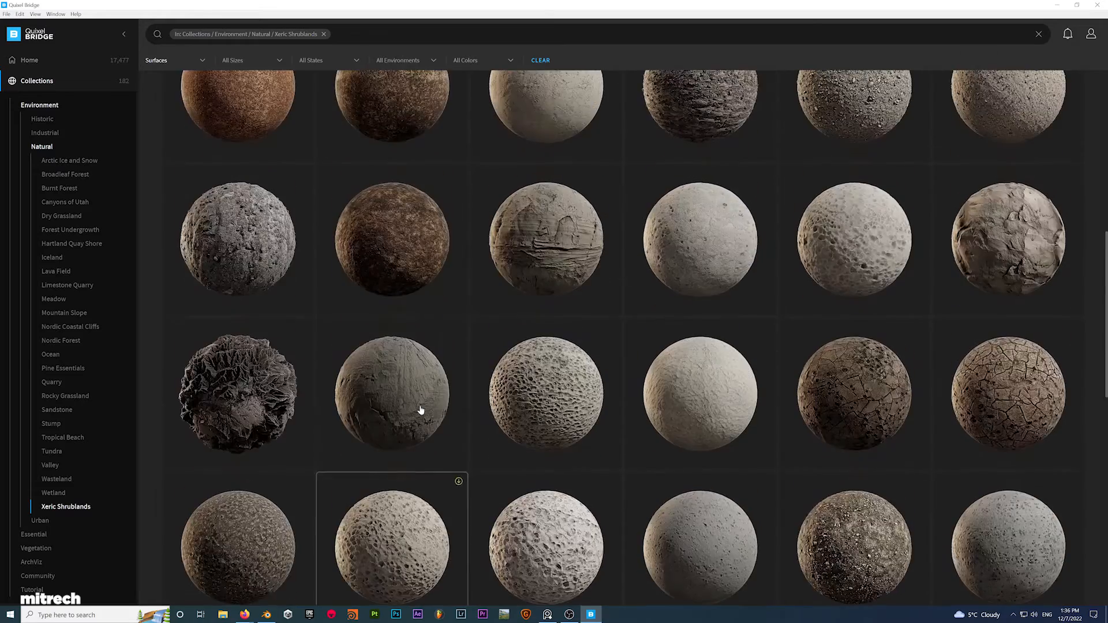
scroll(down, 3)
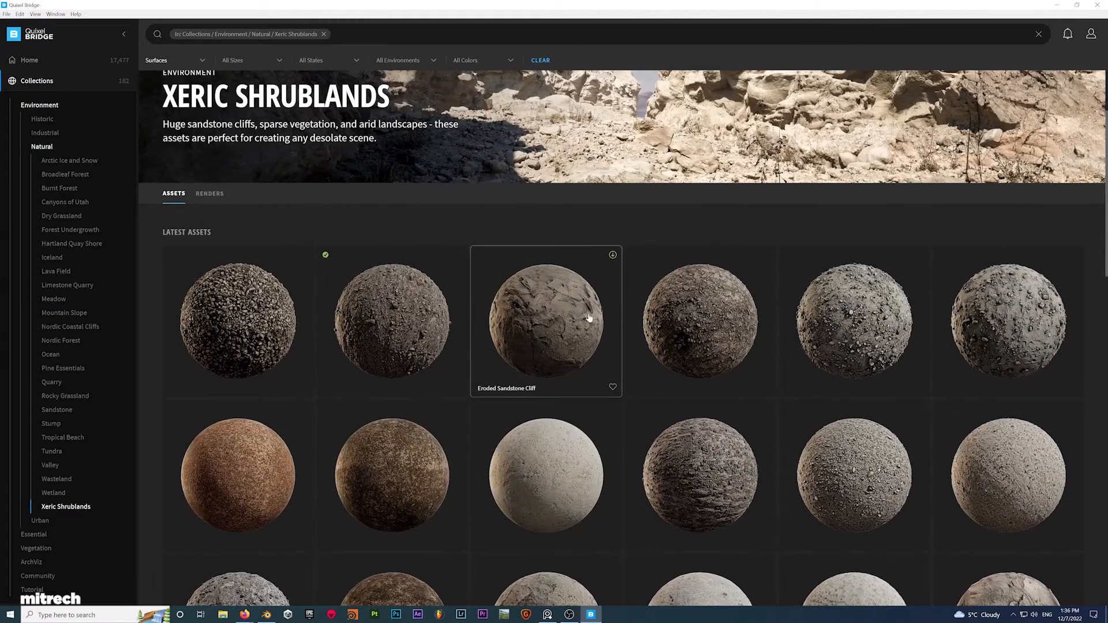
mouse_move(283, 346)
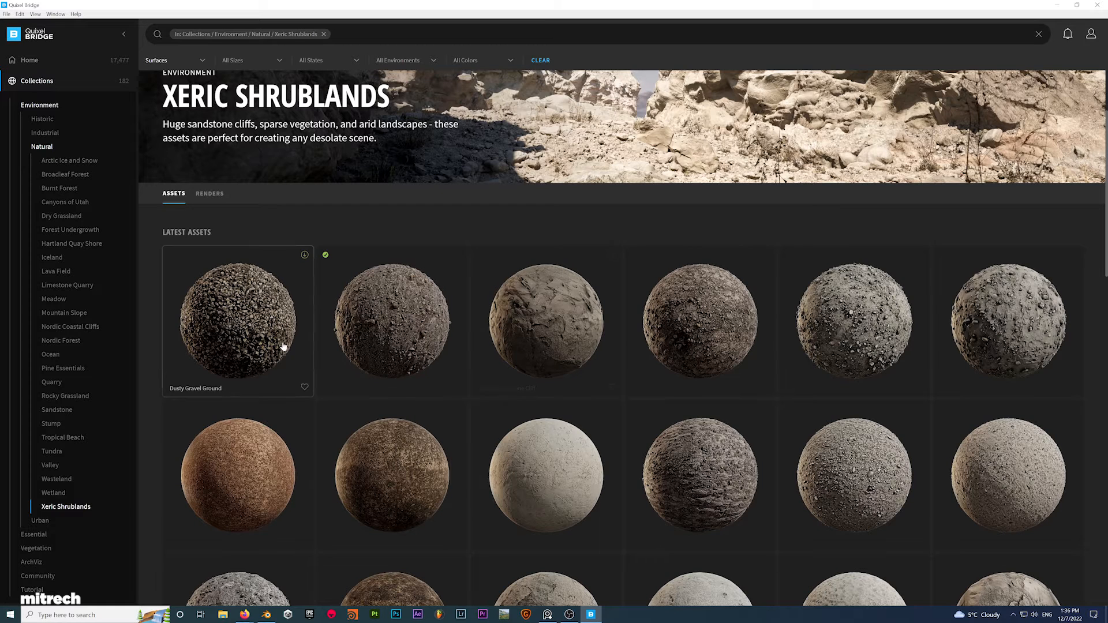
mouse_move(533, 317)
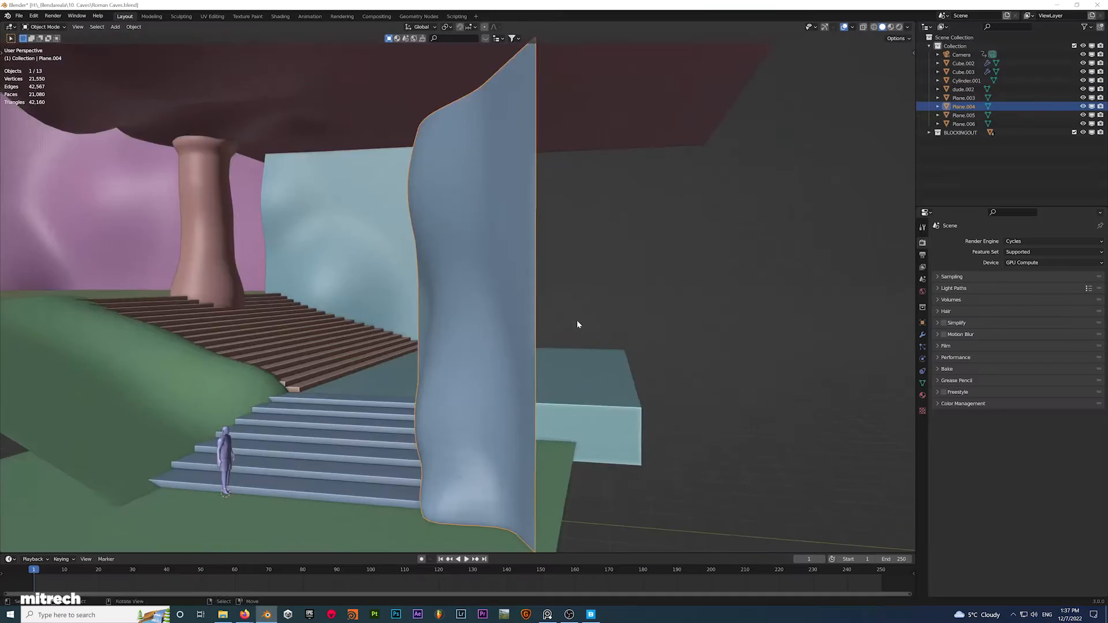
Step: Add a Displace modifier using the vdynfbj 4K Displacement image, then lower its strength
click(951, 240)
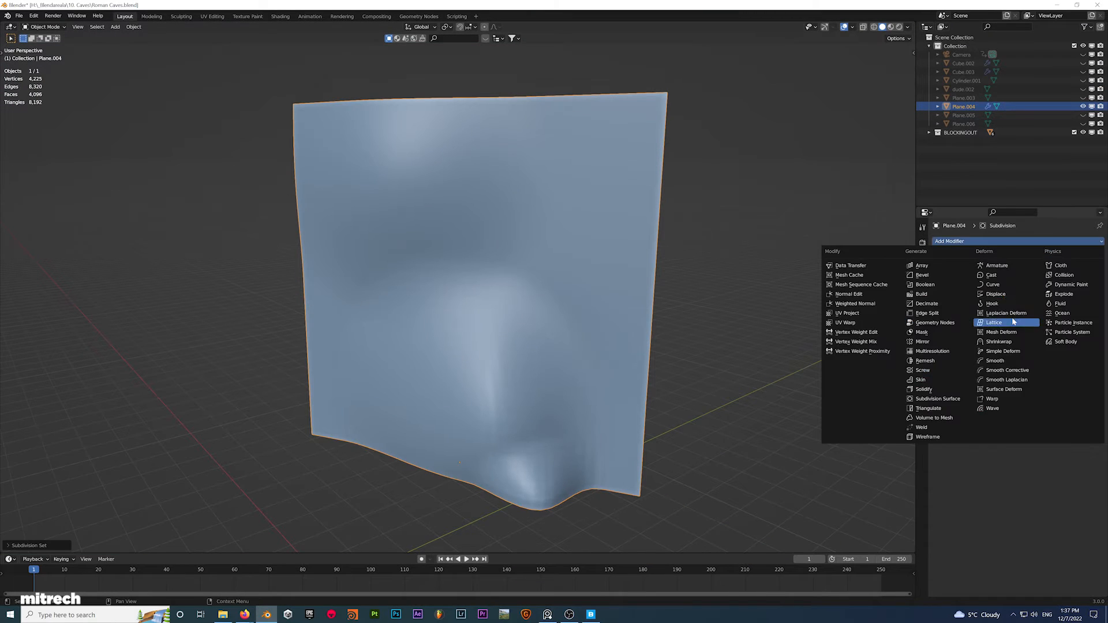
click(995, 294)
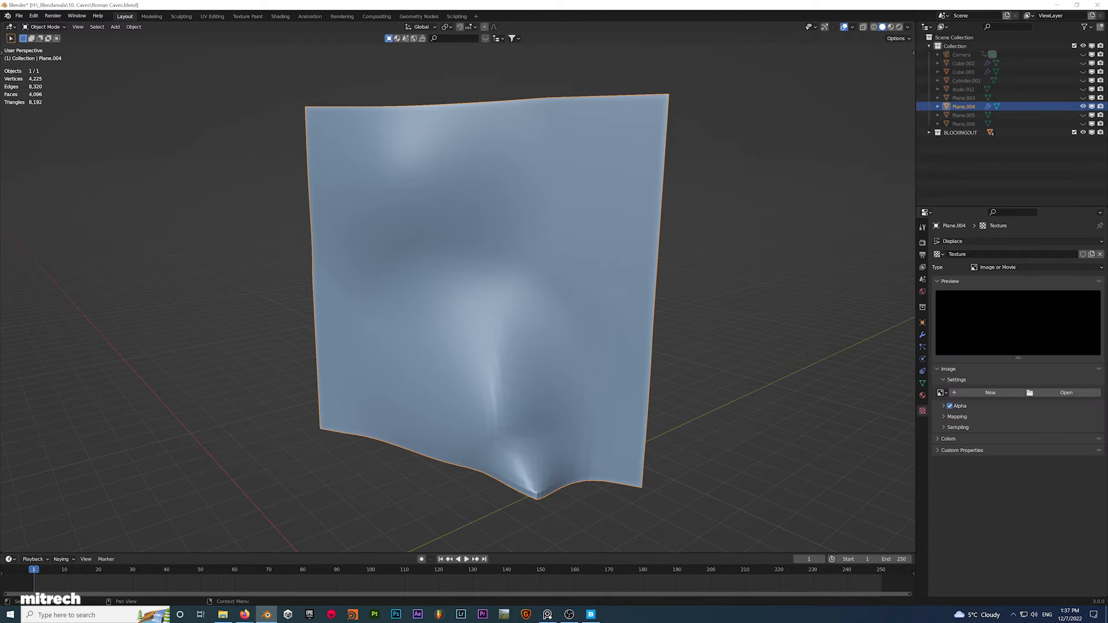
click(1066, 392)
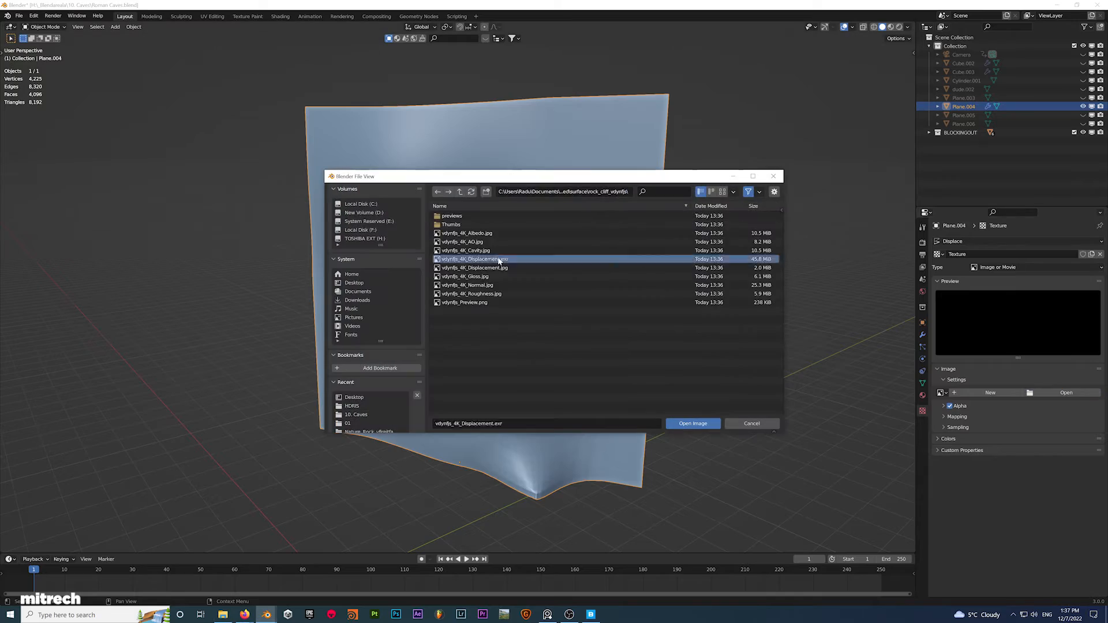
click(692, 423)
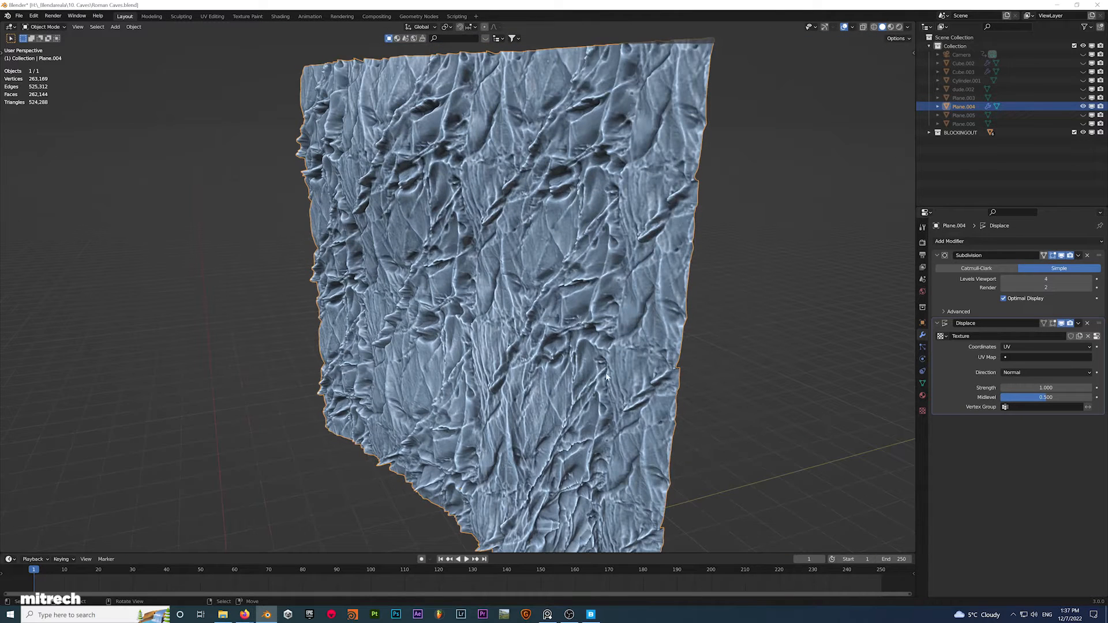
click(907, 27)
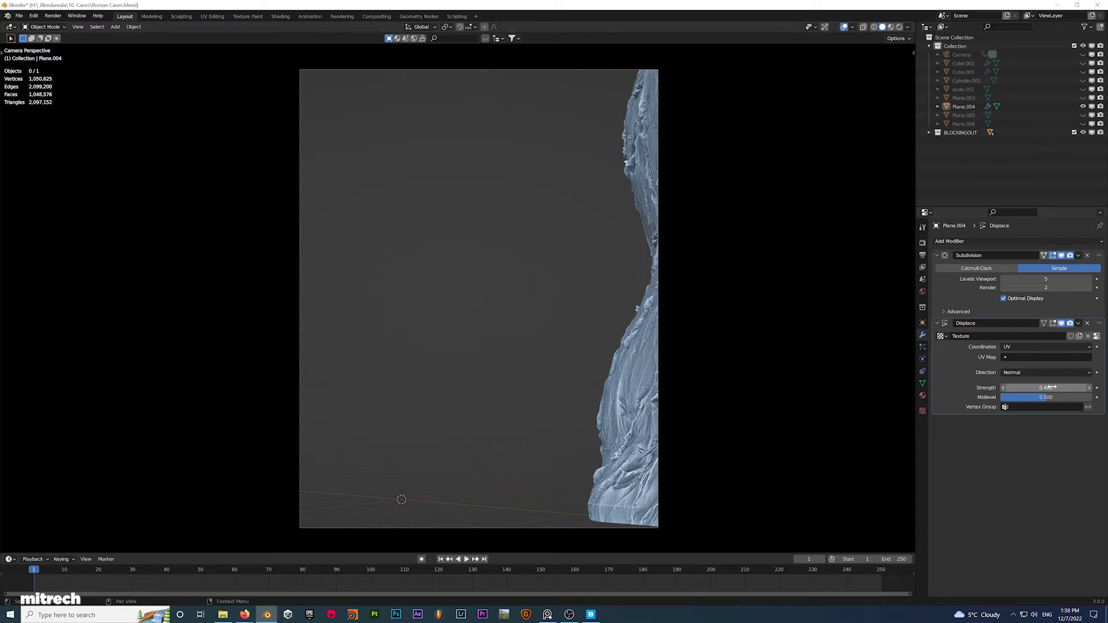
click(834, 27)
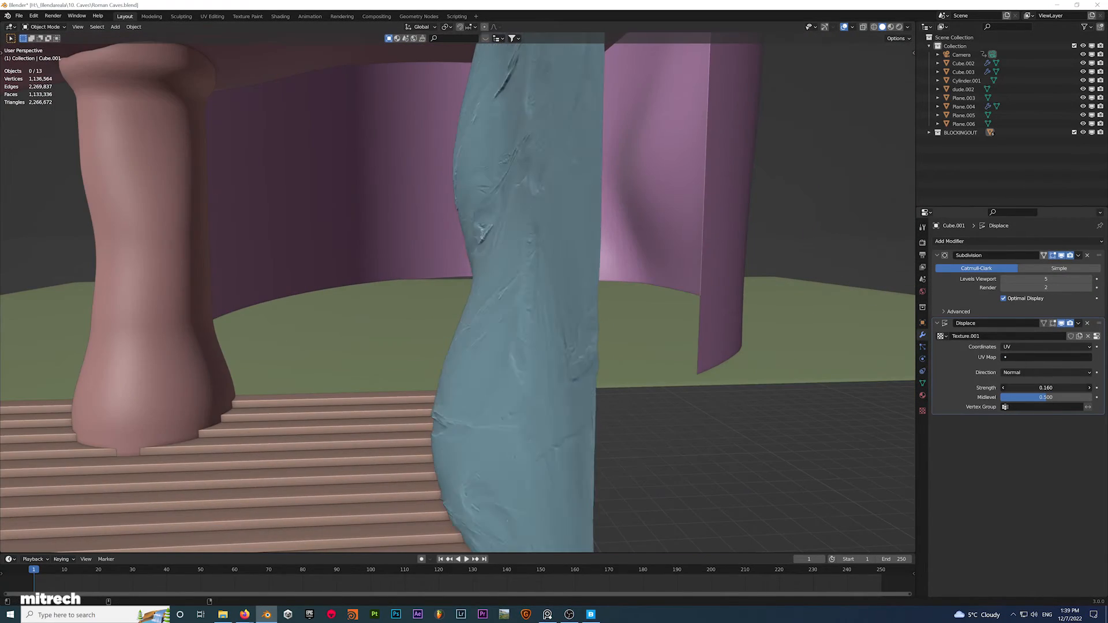
drag(1046, 387, 1060, 387)
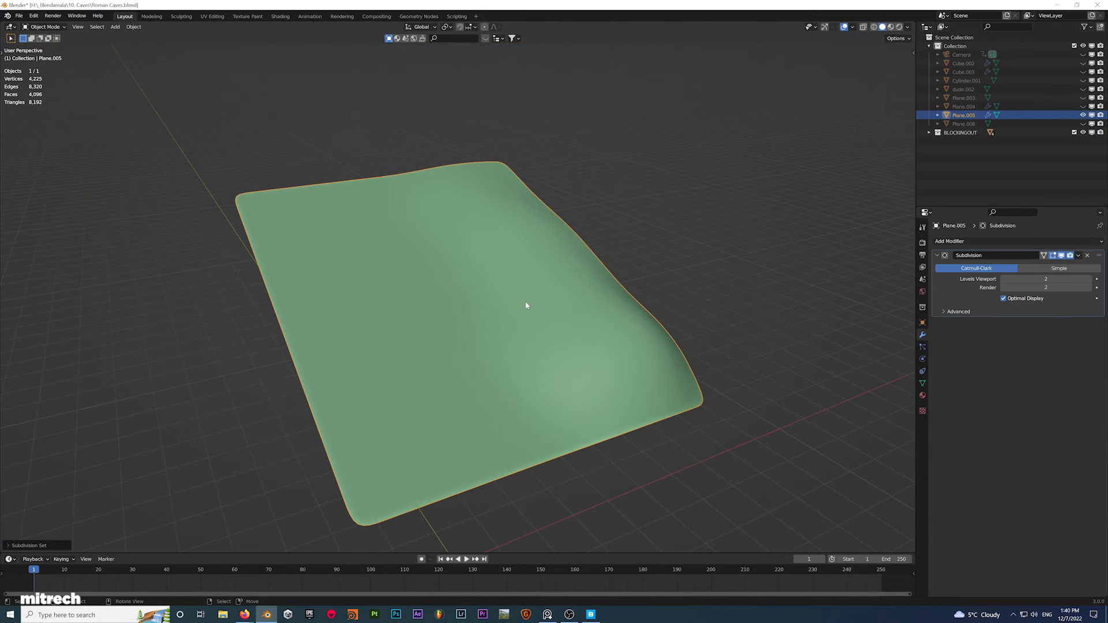
Step: Select Plane.006 and add a Displace modifier with a new texture and adjusted strength
click(1045, 373)
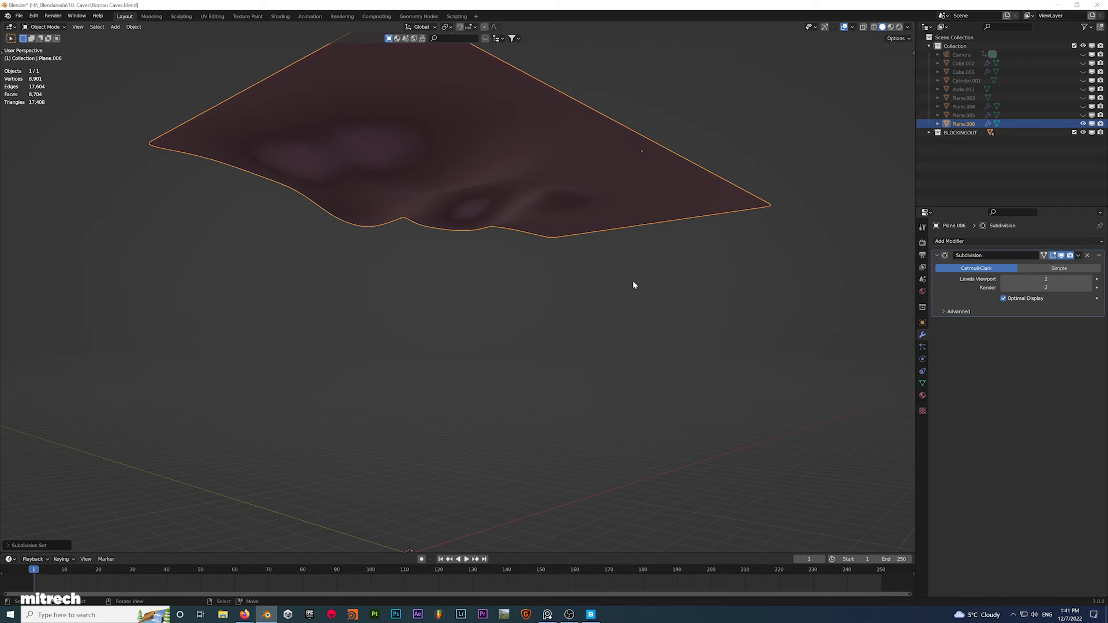
click(950, 241)
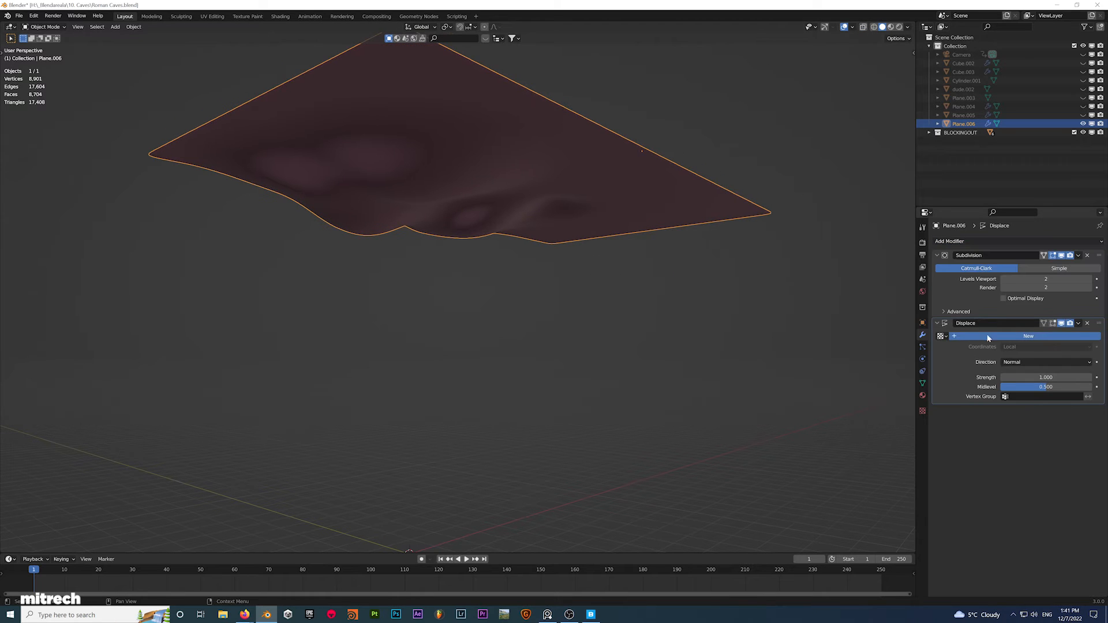
click(1029, 336)
text(7)
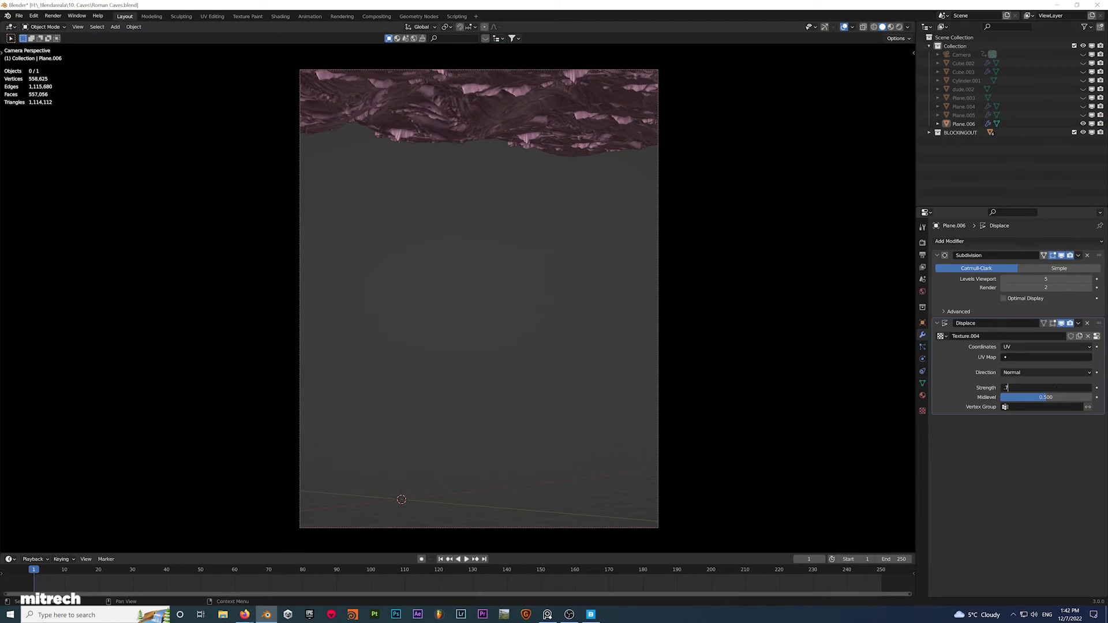
click(590, 614)
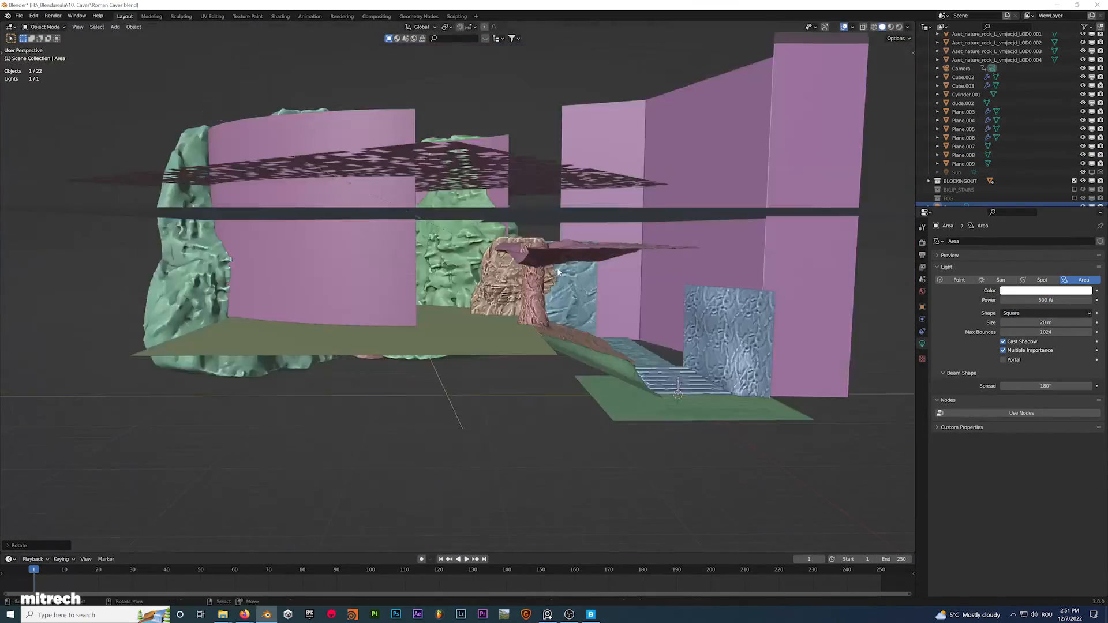
Step: Make Point.001 orange at 200 W, and the Area light 20000 W in pale blue C0DBF7
click(1046, 291)
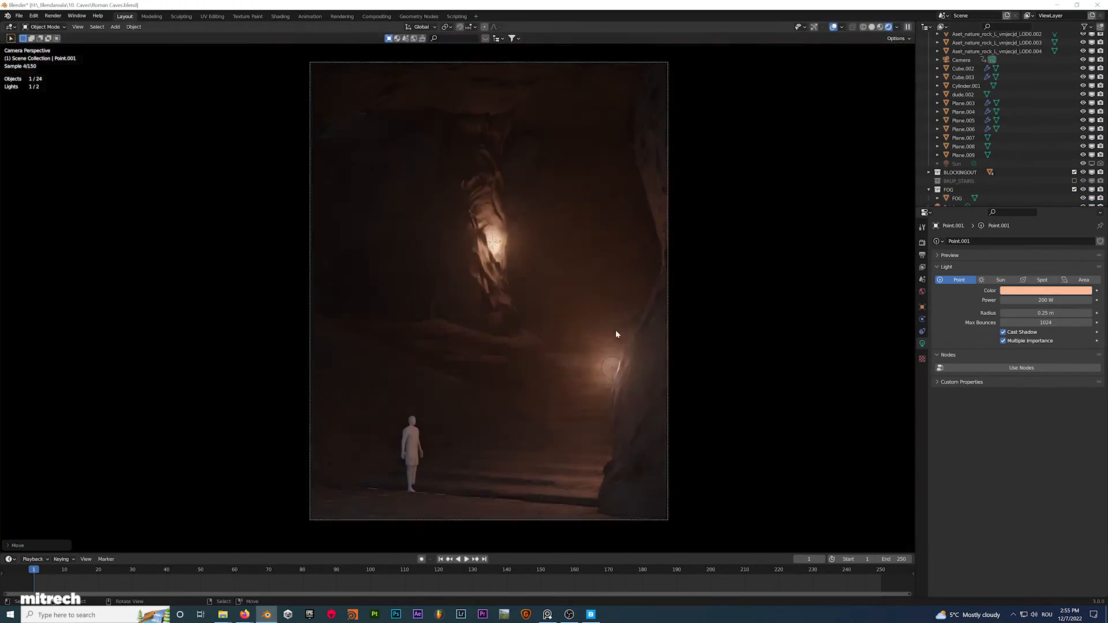
click(956, 163)
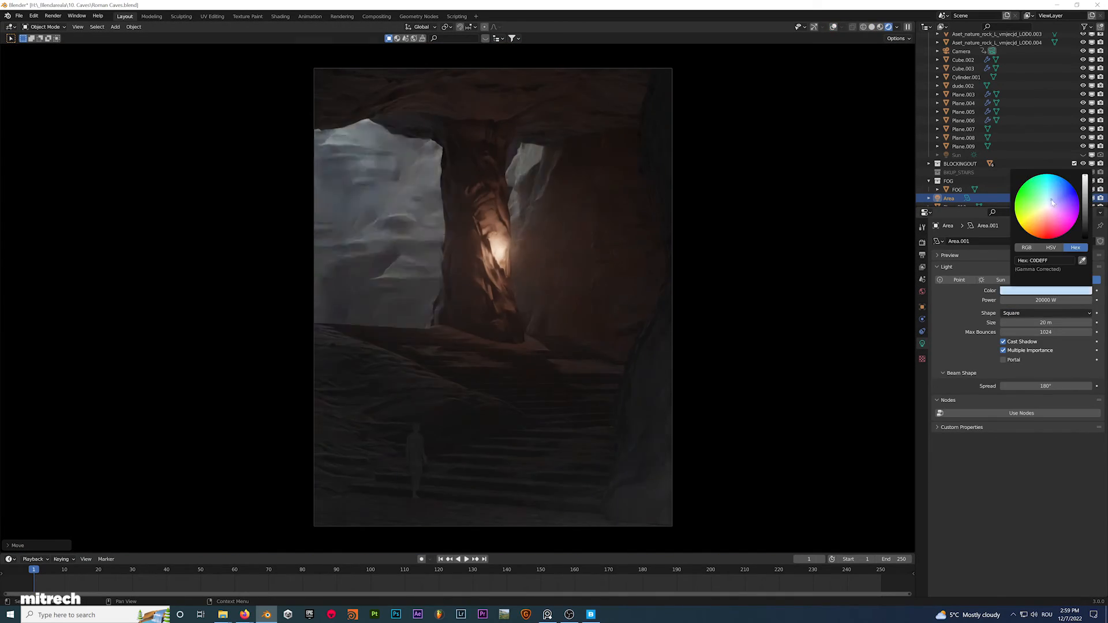
click(921, 290)
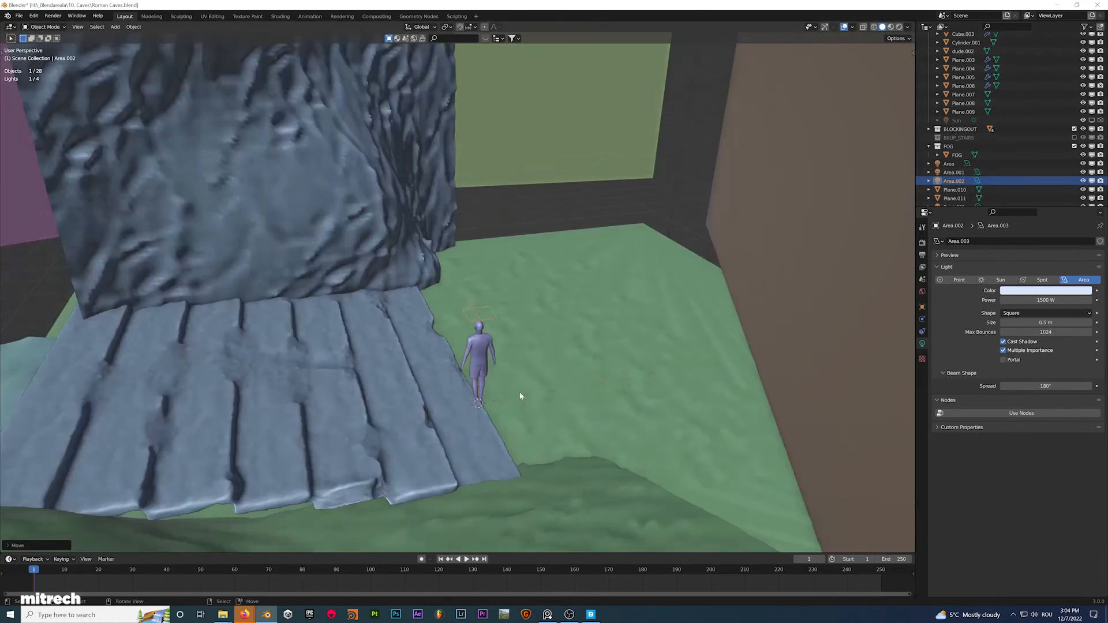
Step: Move the orange 150 W Area.002 light onto the column, then bring up the viewport shading pie
drag(519, 396, 464, 453)
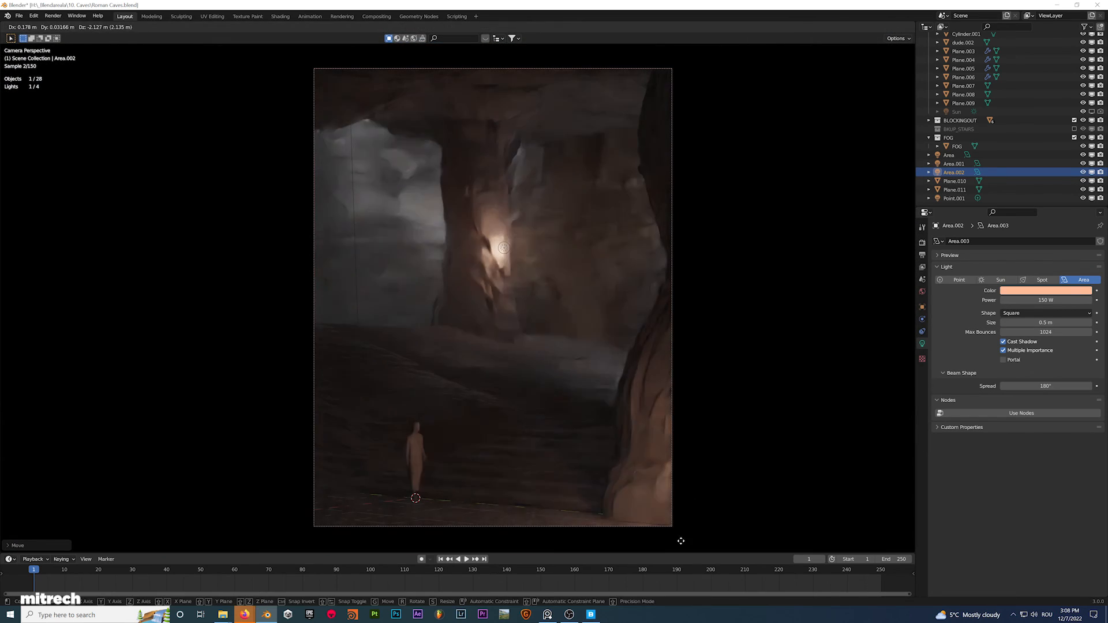
key(z)
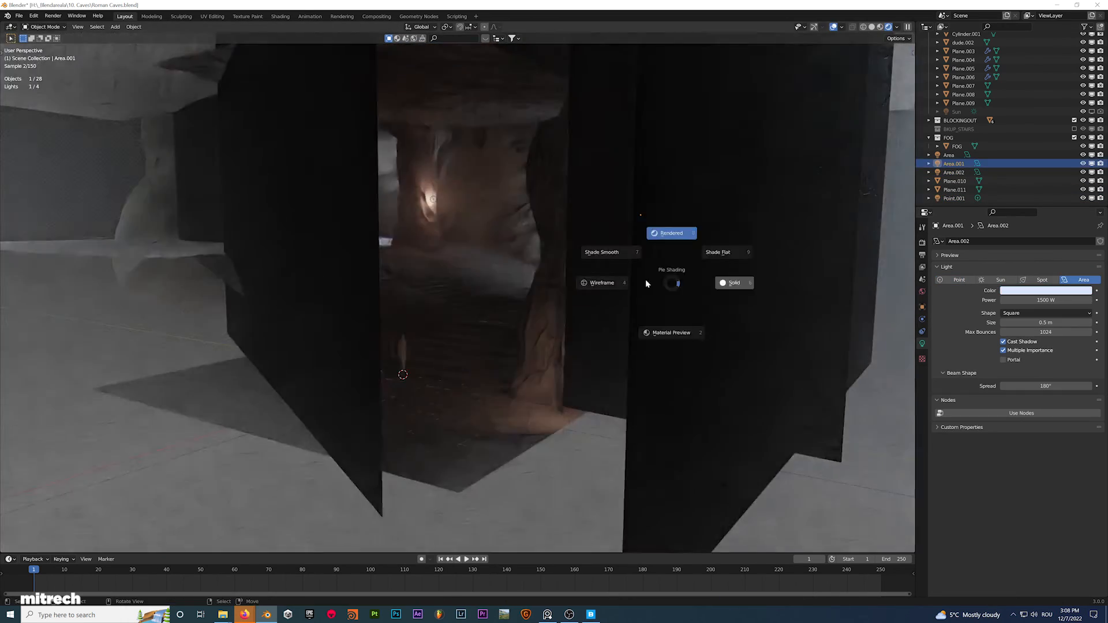